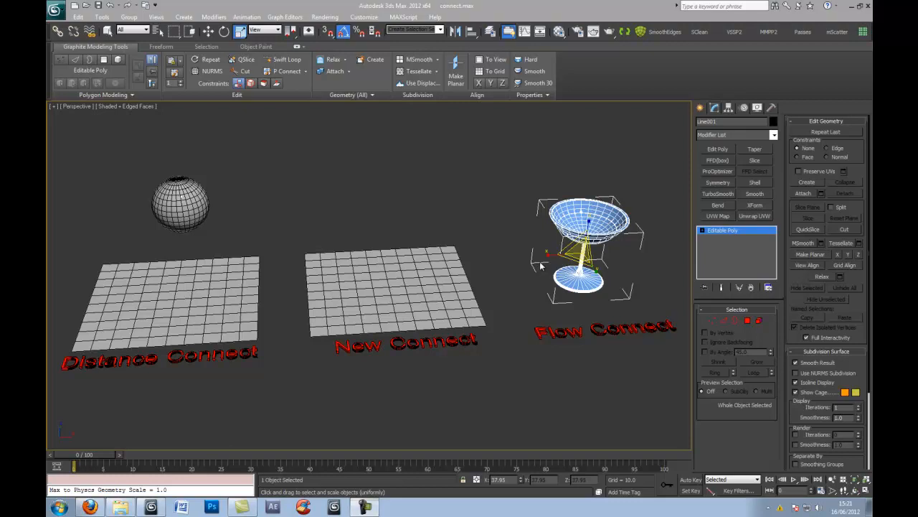
{"action": "mouse_move", "coordinate": [519, 258]}
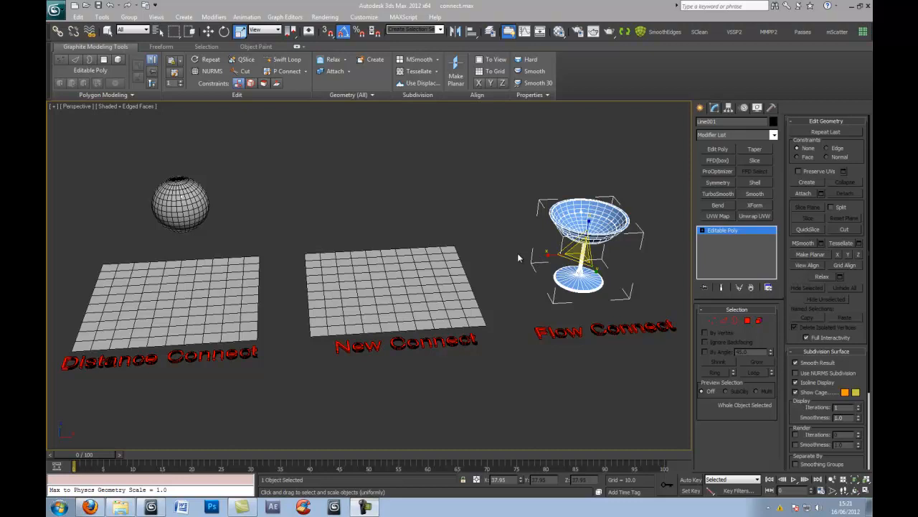
{"action": "mouse_move", "coordinate": [567, 331]}
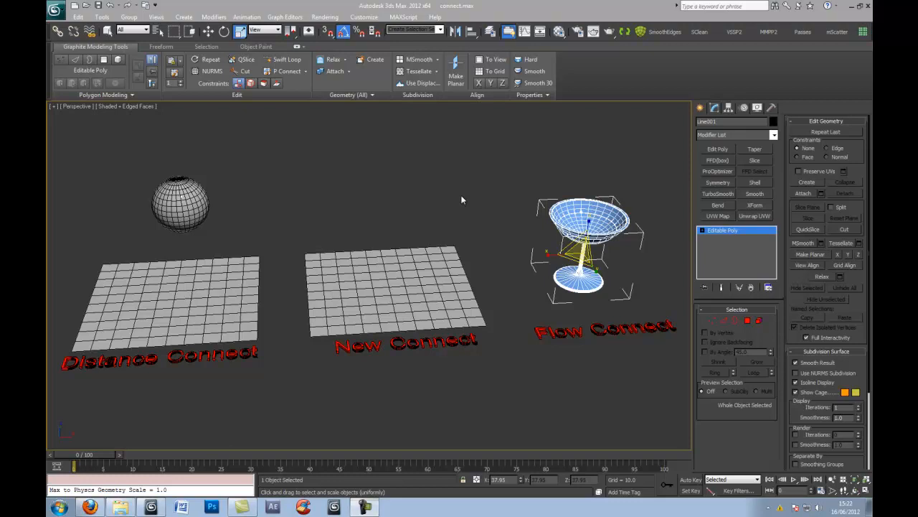
{"action": "mouse_move", "coordinate": [308, 351]}
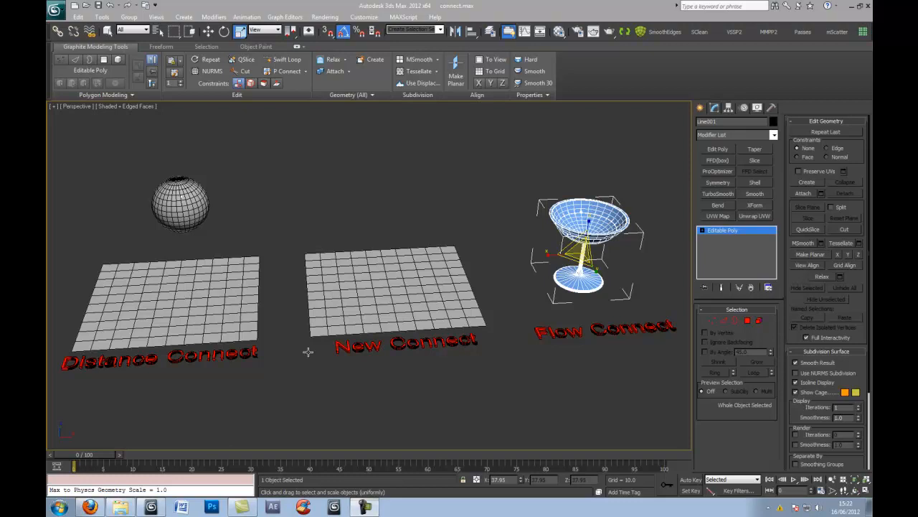
{"action": "mouse_move", "coordinate": [101, 254]}
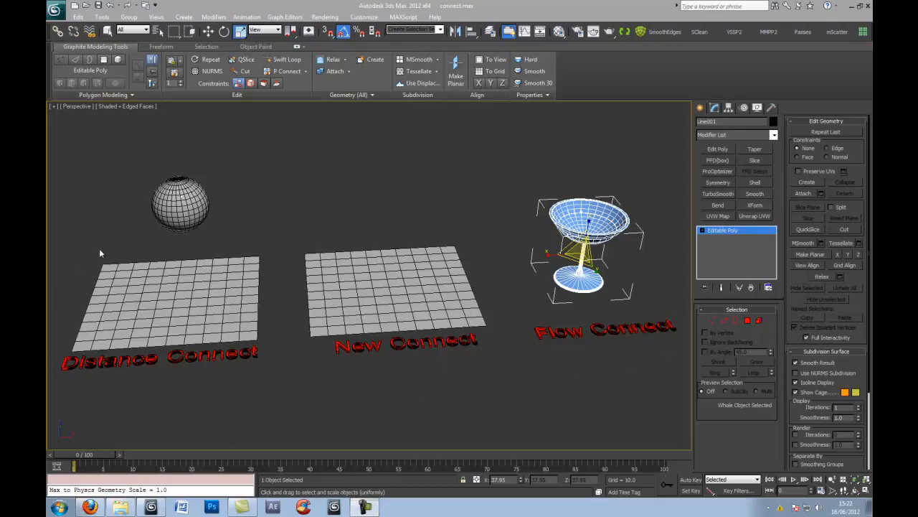
{"action": "mouse_move", "coordinate": [205, 360]}
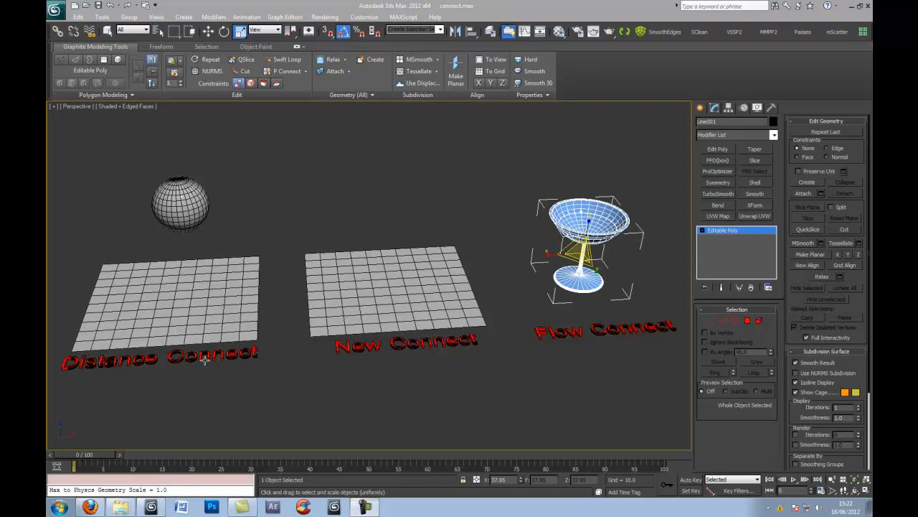
{"action": "mouse_move", "coordinate": [177, 311]}
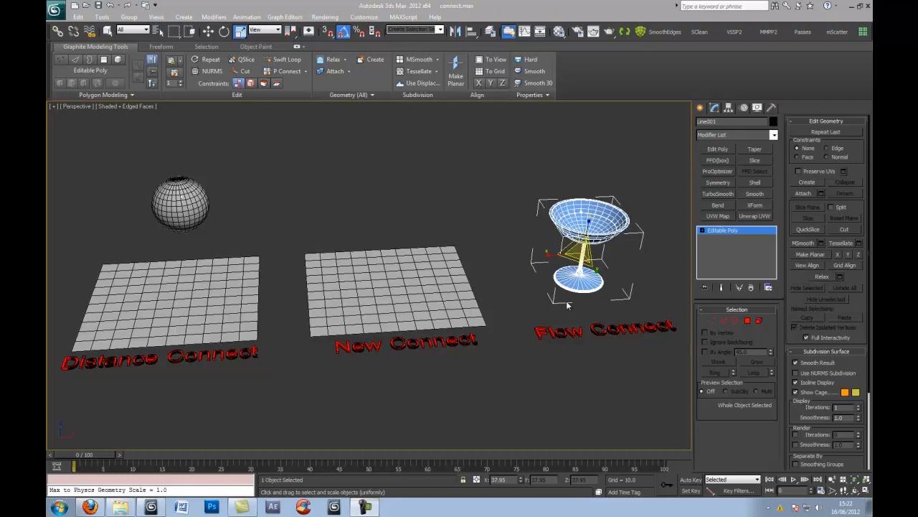
{"action": "mouse_move", "coordinate": [635, 267]}
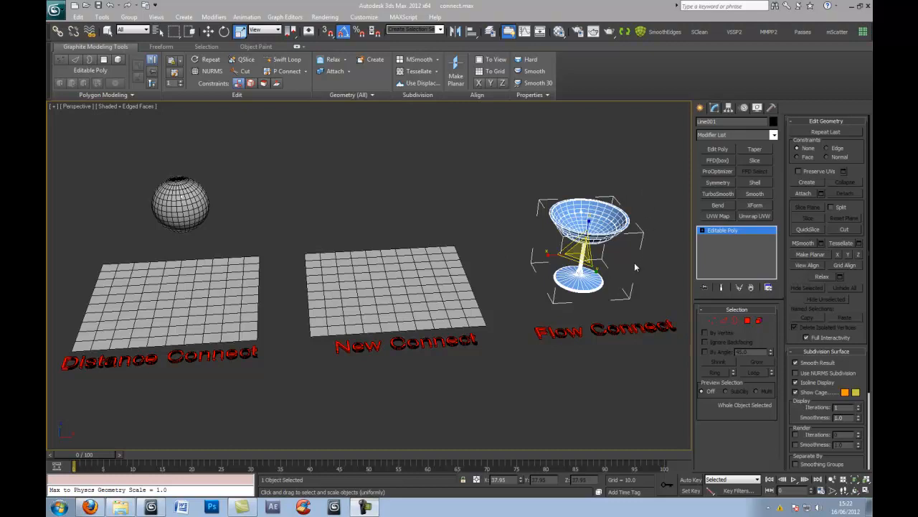
{"action": "mouse_move", "coordinate": [524, 251]}
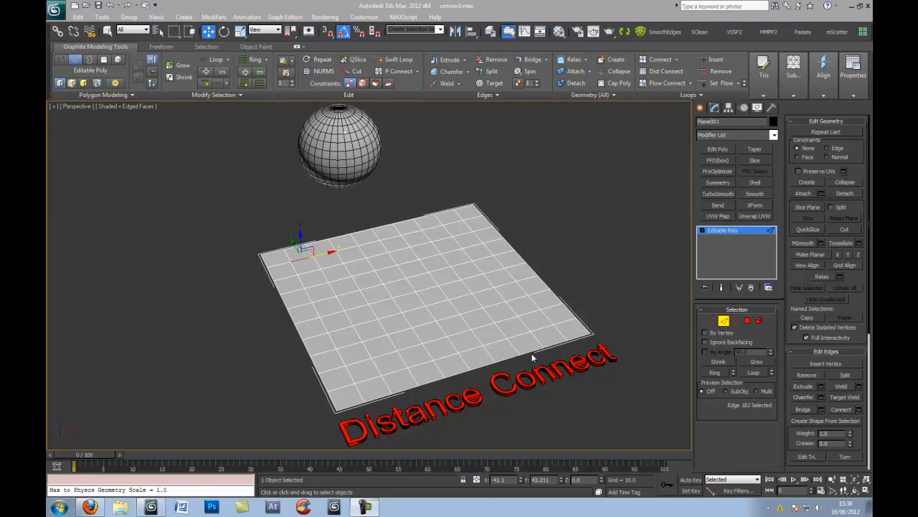
Select an edge on the Distance Connect plane, then clear the edge selection
{"action": "left_click", "coordinate": [535, 341]}
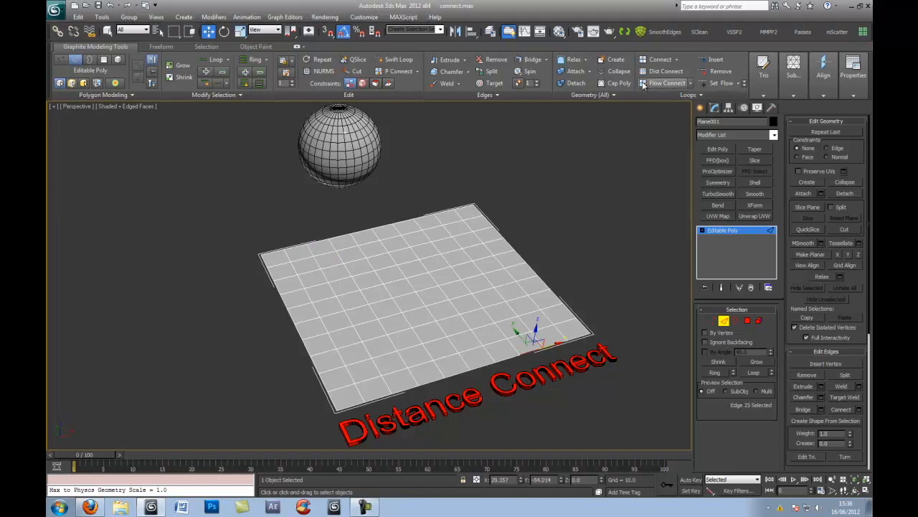
{"action": "mouse_move", "coordinate": [665, 71]}
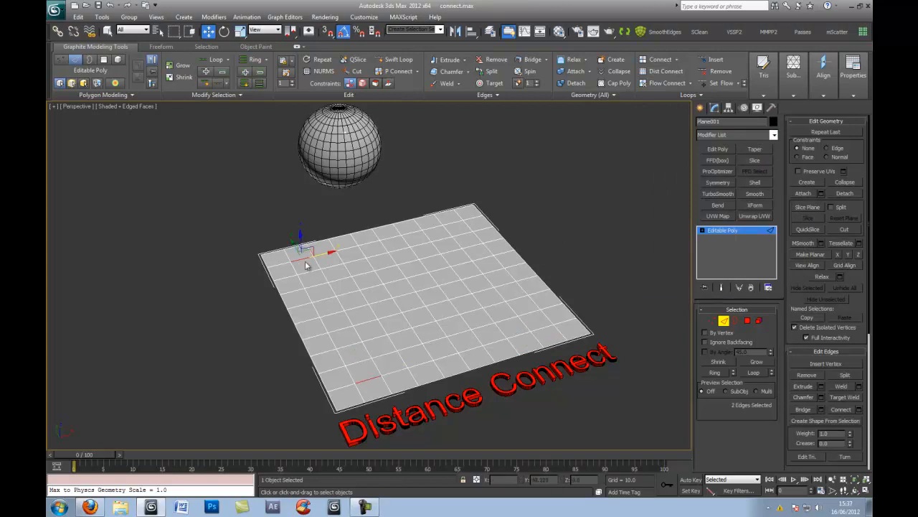
{"action": "mouse_move", "coordinate": [362, 383]}
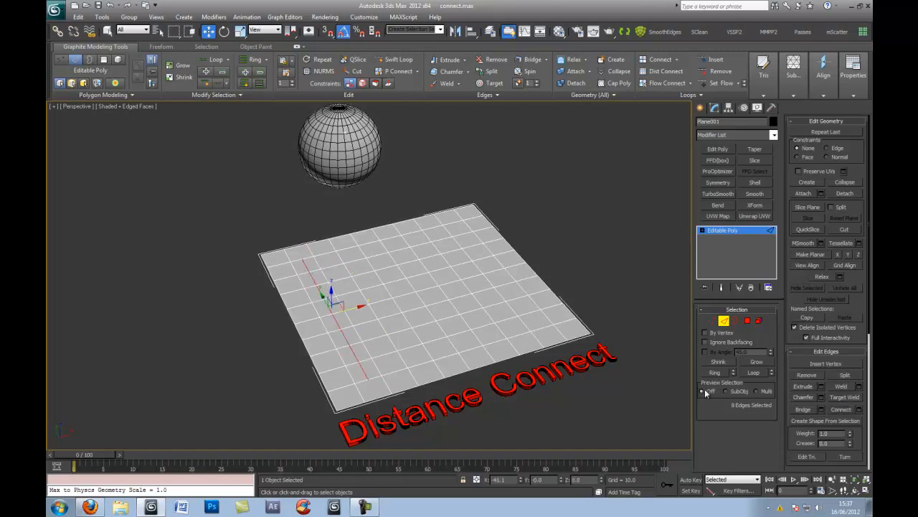
{"action": "left_click", "coordinate": [529, 399]}
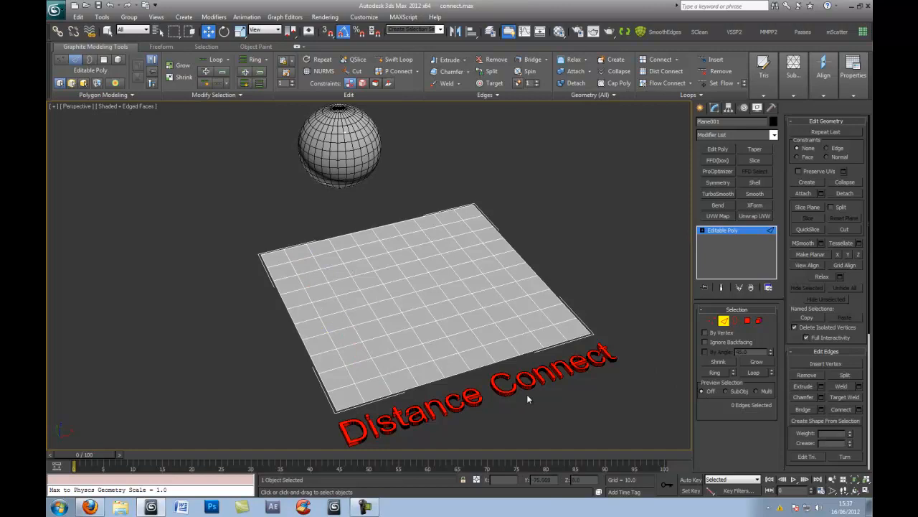
{"action": "mouse_move", "coordinate": [371, 400]}
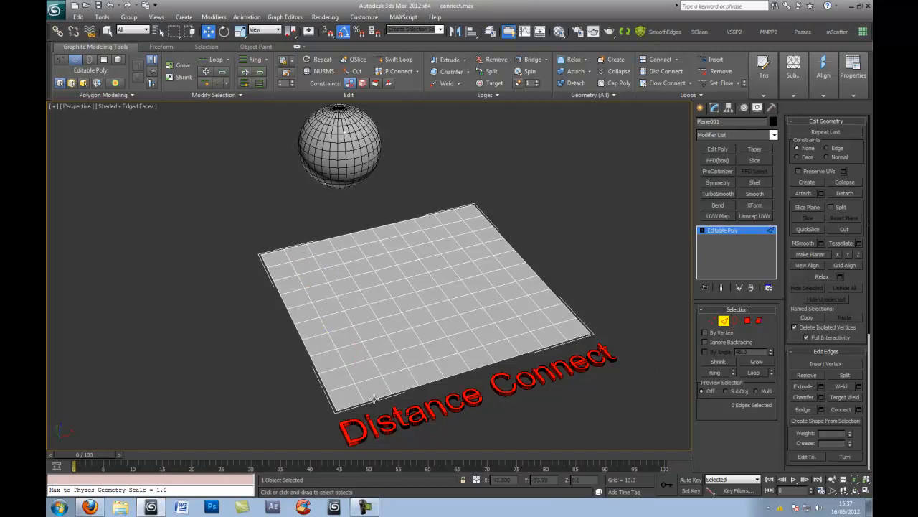
Pick edges on the Distance Connect plane for Dist Connect, then deselect them
{"action": "left_click", "coordinate": [371, 382]}
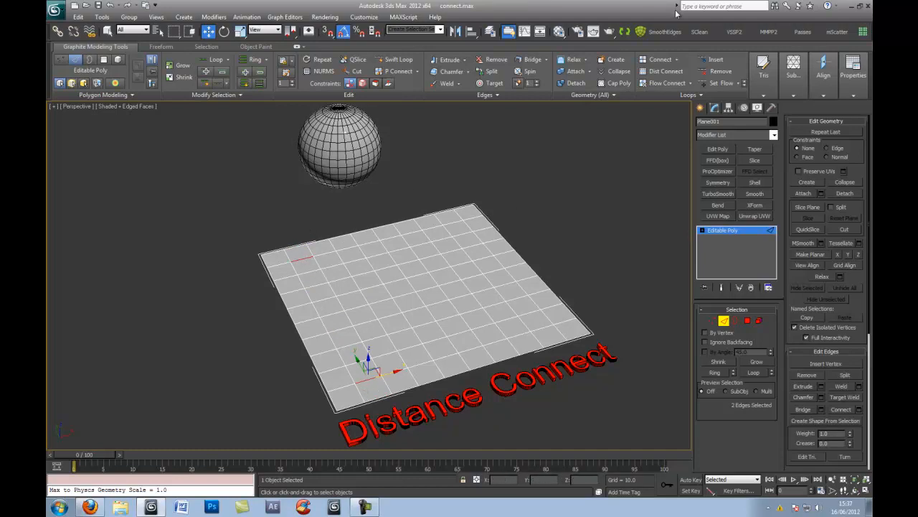
{"action": "mouse_move", "coordinate": [666, 71]}
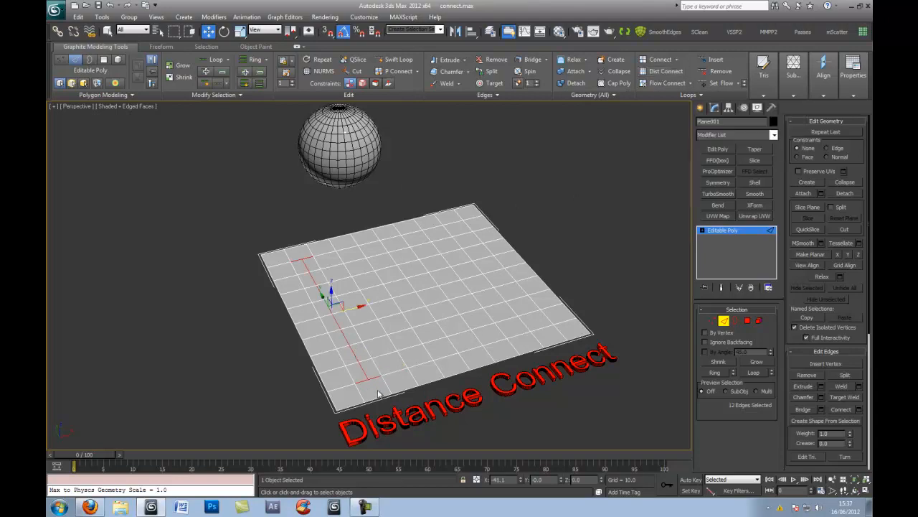
{"action": "left_click", "coordinate": [610, 259]}
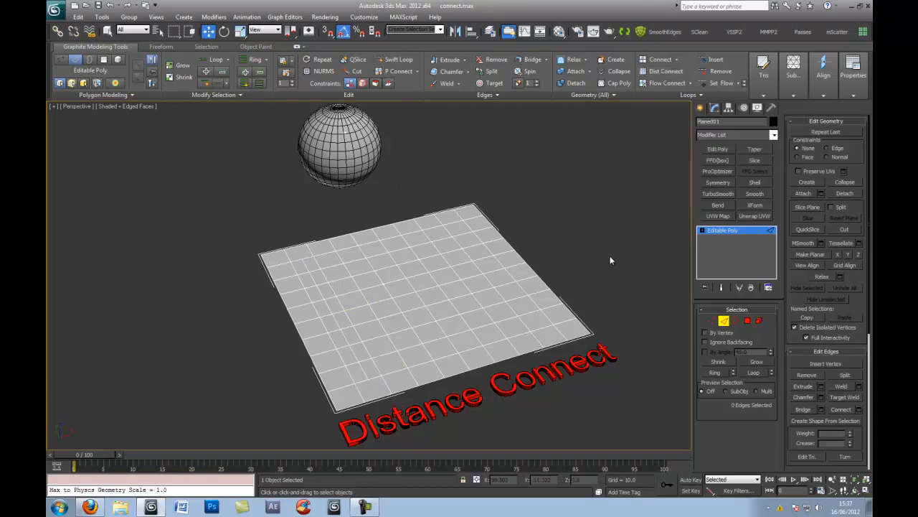
{"action": "mouse_move", "coordinate": [164, 341]}
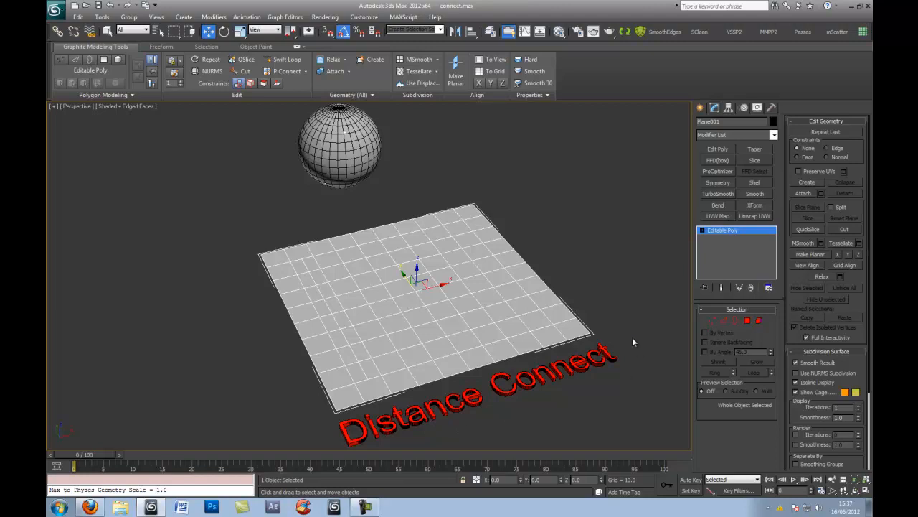
{"action": "mouse_move", "coordinate": [414, 299]}
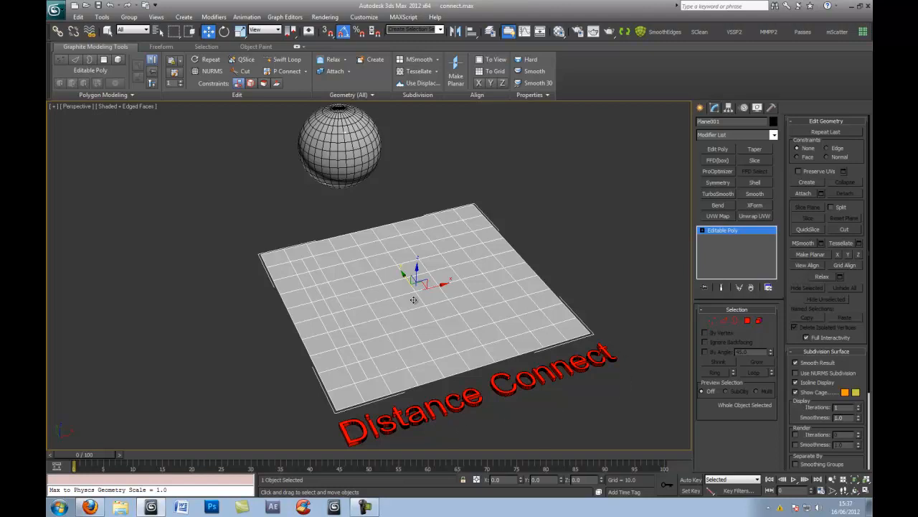
{"action": "mouse_move", "coordinate": [357, 289]}
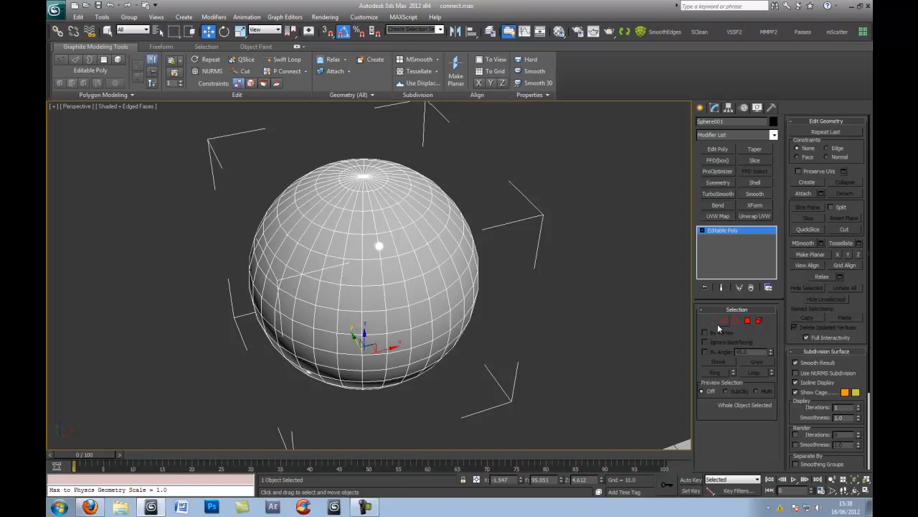
Enter Edge sub-object mode on the sphere and test an edge pick
{"action": "left_click", "coordinate": [734, 320]}
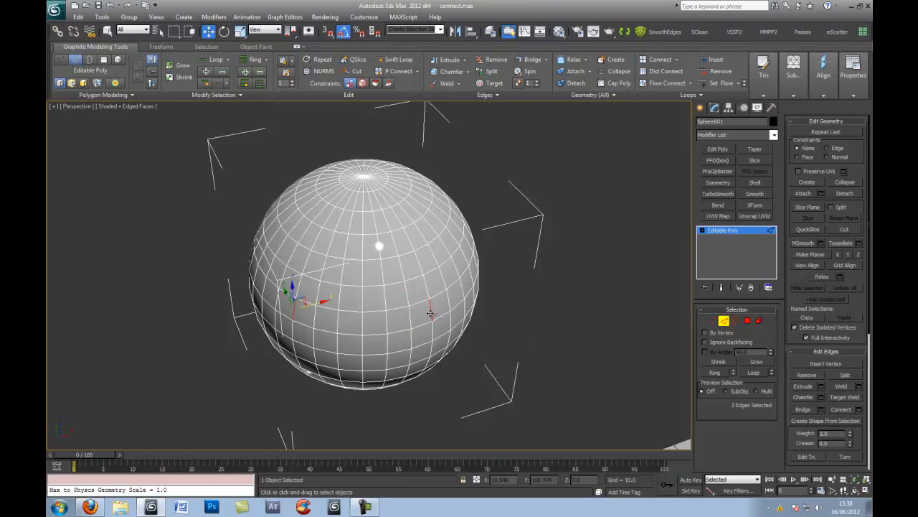
{"action": "mouse_move", "coordinate": [666, 71]}
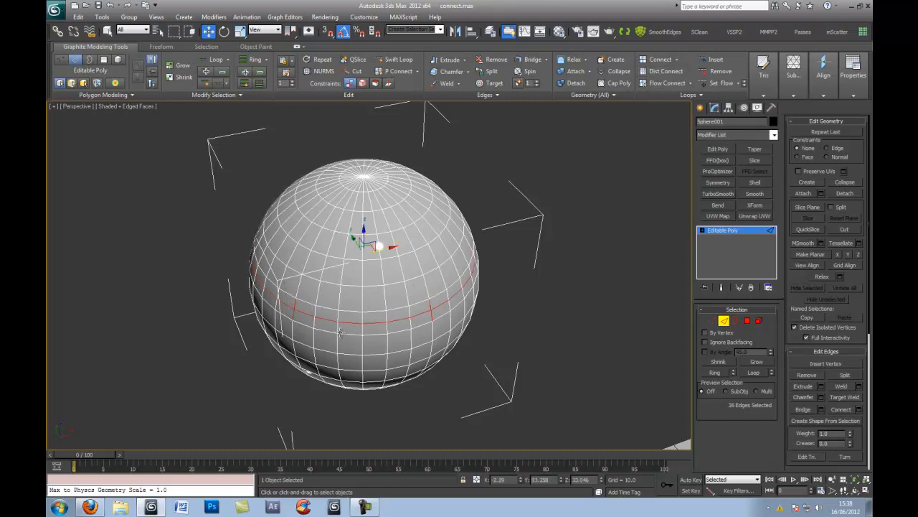
{"action": "mouse_move", "coordinate": [574, 274]}
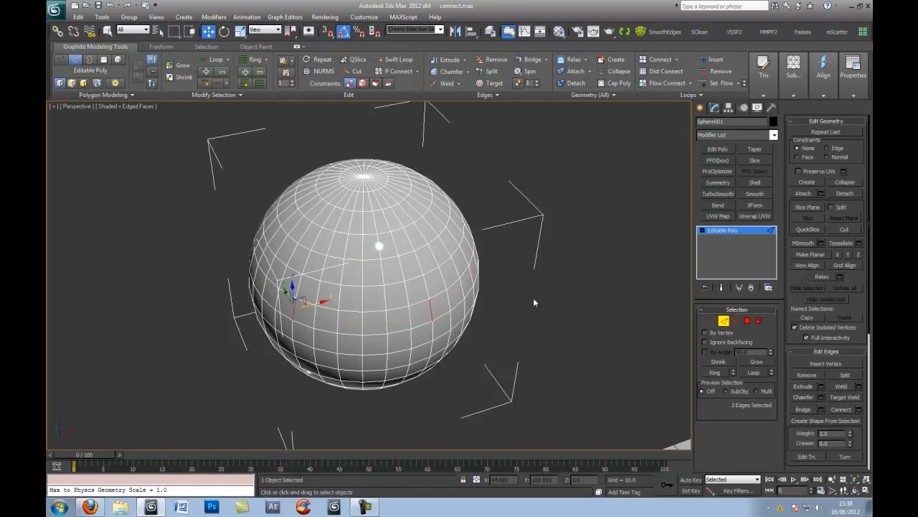
{"action": "left_click", "coordinate": [373, 298]}
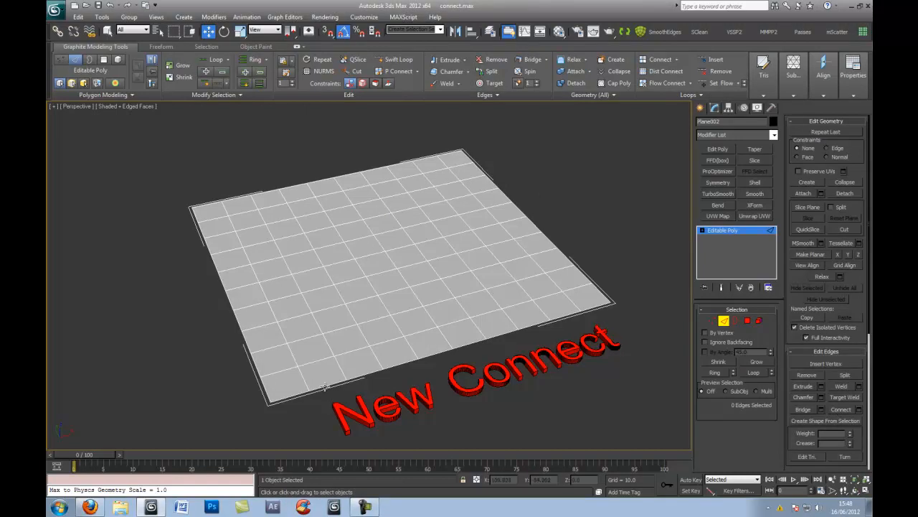
Connect the L-shaped edge ring across the plane into a new edge loop
{"action": "left_click", "coordinate": [327, 370]}
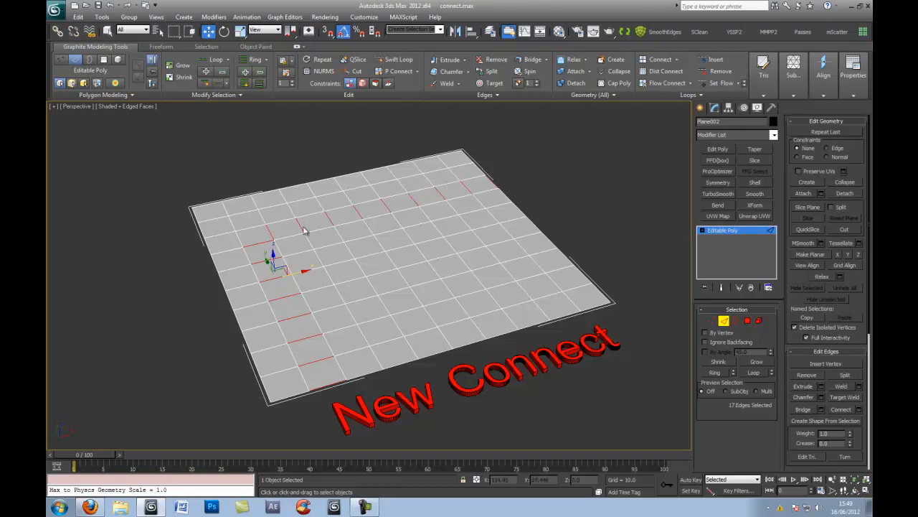
{"action": "left_click", "coordinate": [659, 60]}
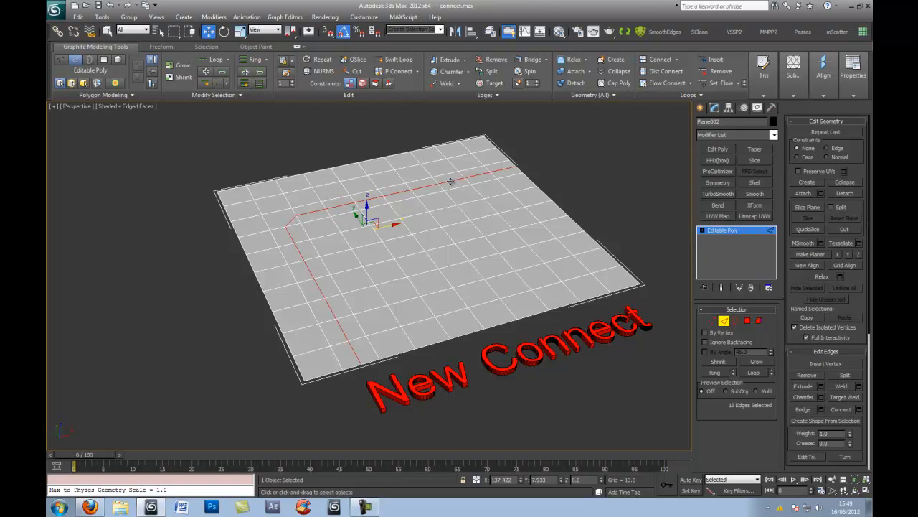
{"action": "scroll", "scroll_direction": "up", "scroll_amount": 3}
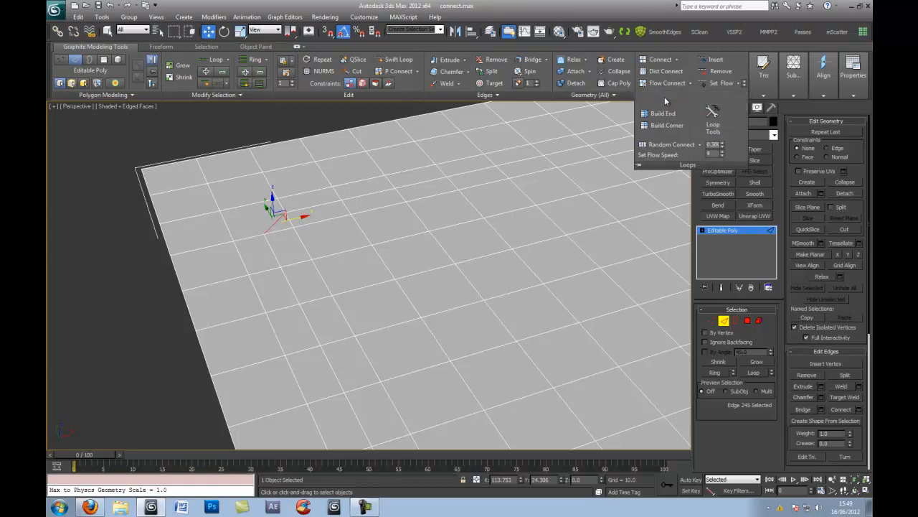
{"action": "mouse_move", "coordinate": [666, 129]}
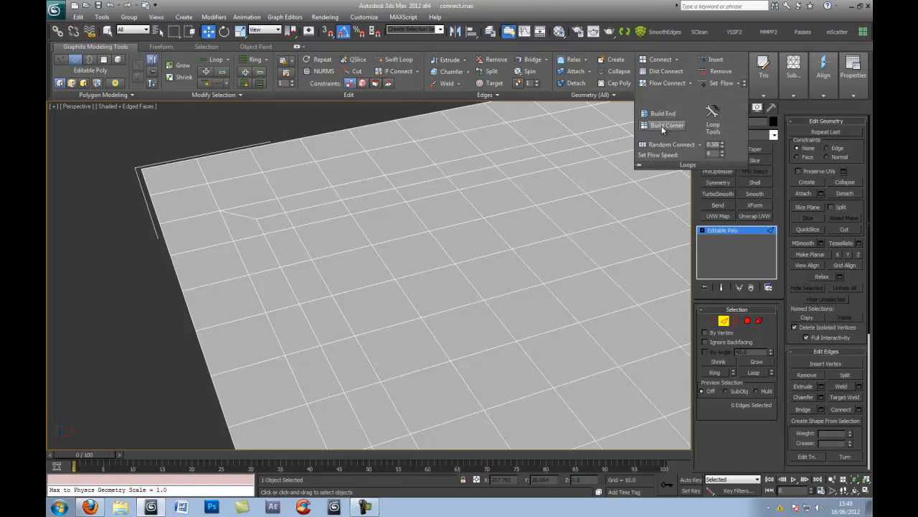
{"action": "mouse_move", "coordinate": [243, 225]}
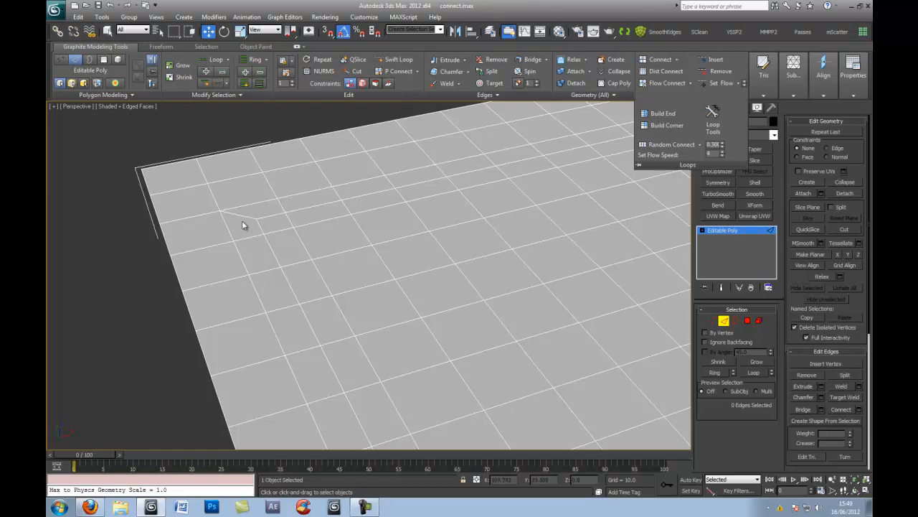
Expand the Loops panel's extra options for Build Corner on the loop's end edge
{"action": "left_click_drag", "start_coordinate": [244, 226], "coordinate": [363, 218]}
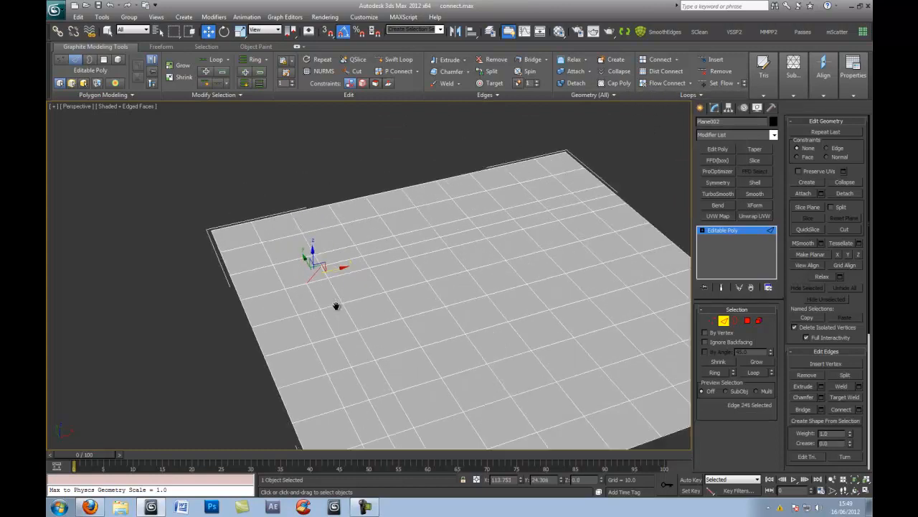
{"action": "left_click_drag", "start_coordinate": [336, 304], "coordinate": [359, 258]}
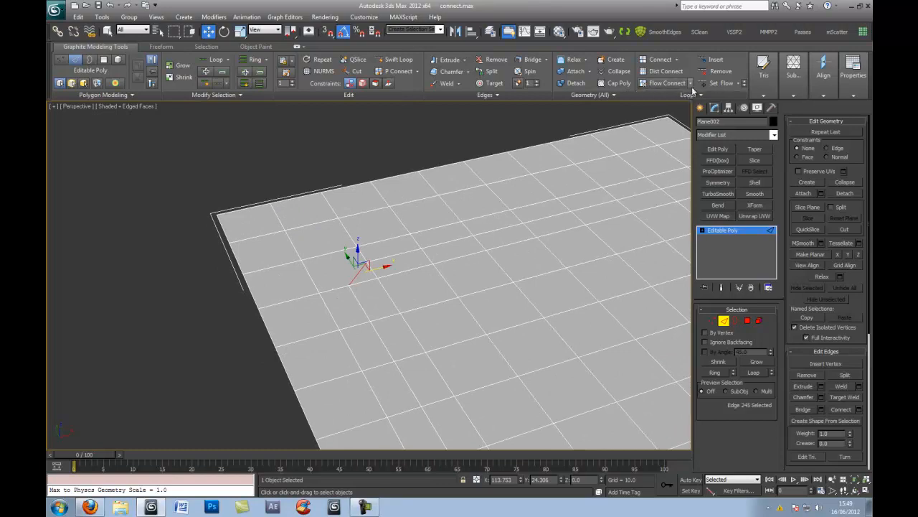
{"action": "left_click", "coordinate": [690, 83]}
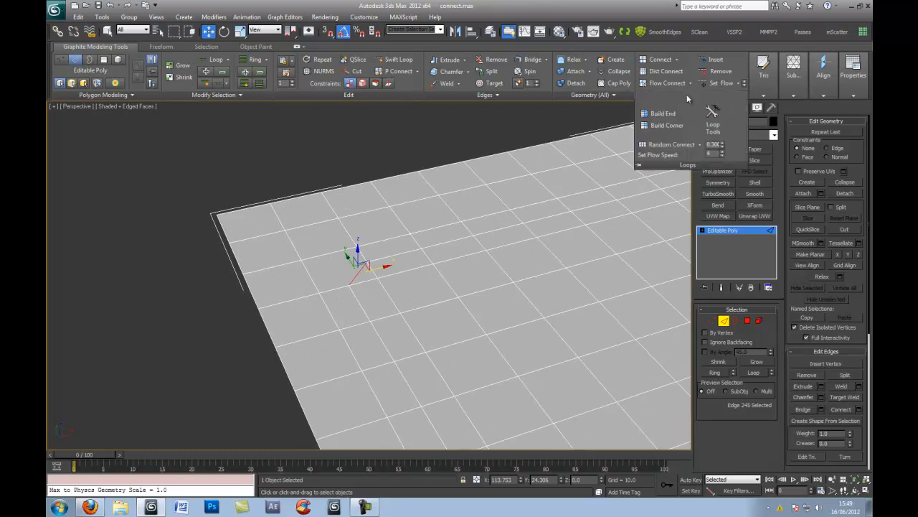
{"action": "mouse_move", "coordinate": [667, 125]}
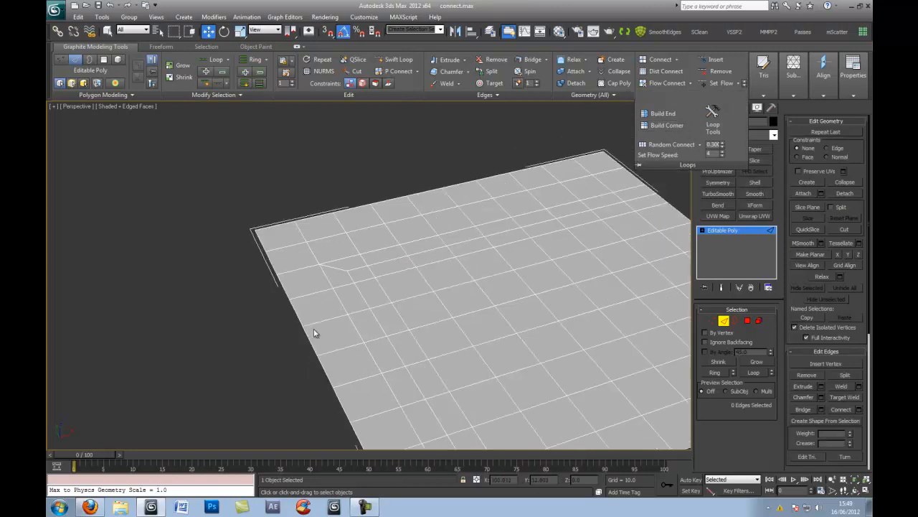
{"action": "mouse_move", "coordinate": [664, 102]}
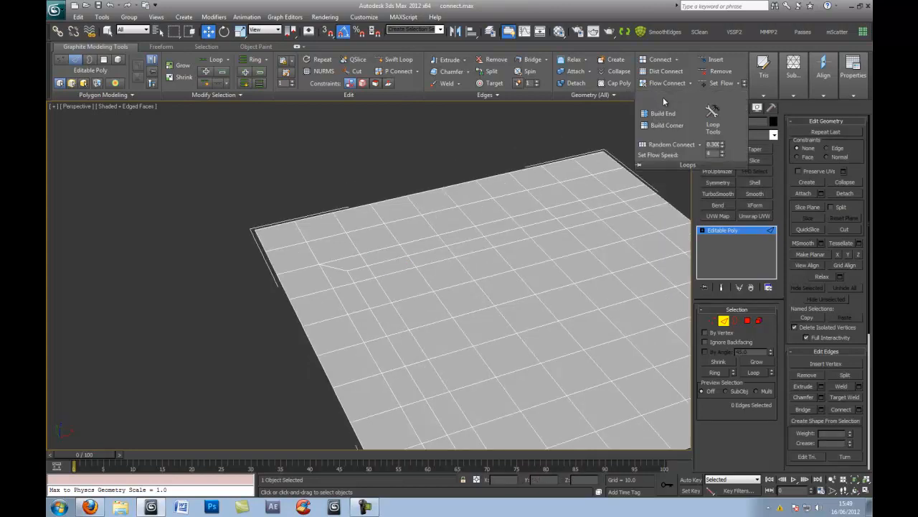
{"action": "mouse_move", "coordinate": [666, 125]}
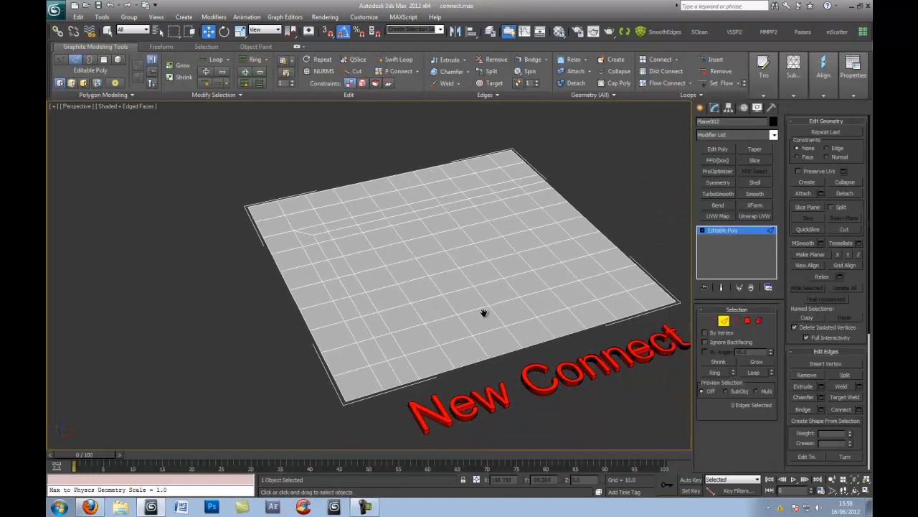
{"action": "mouse_move", "coordinate": [476, 361]}
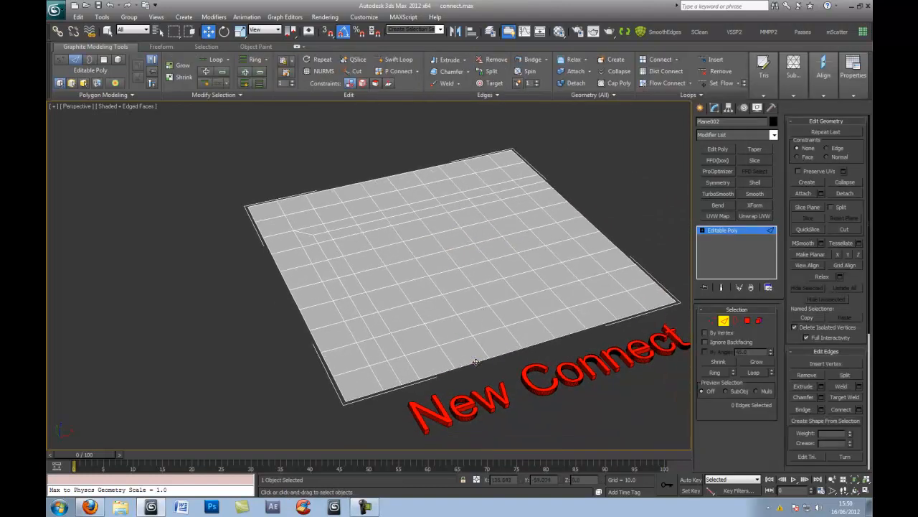
{"action": "left_click", "coordinate": [473, 352]}
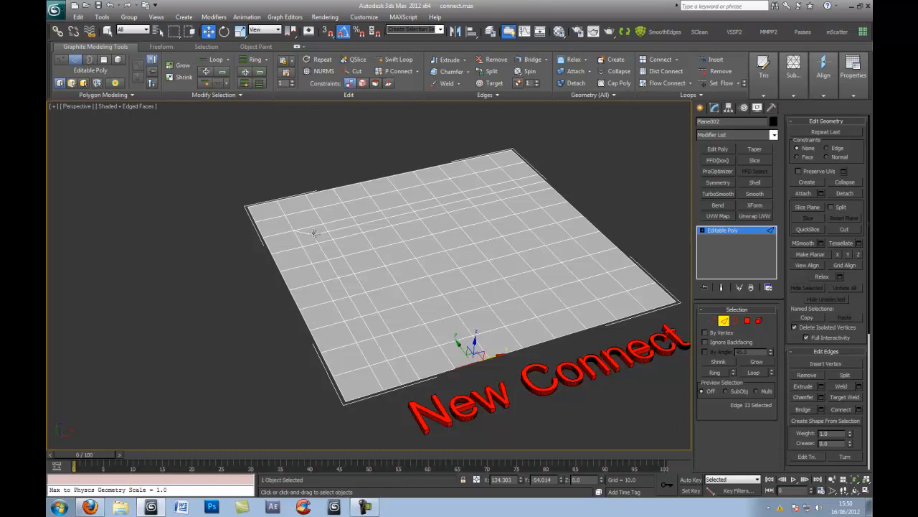
{"action": "mouse_move", "coordinate": [330, 276]}
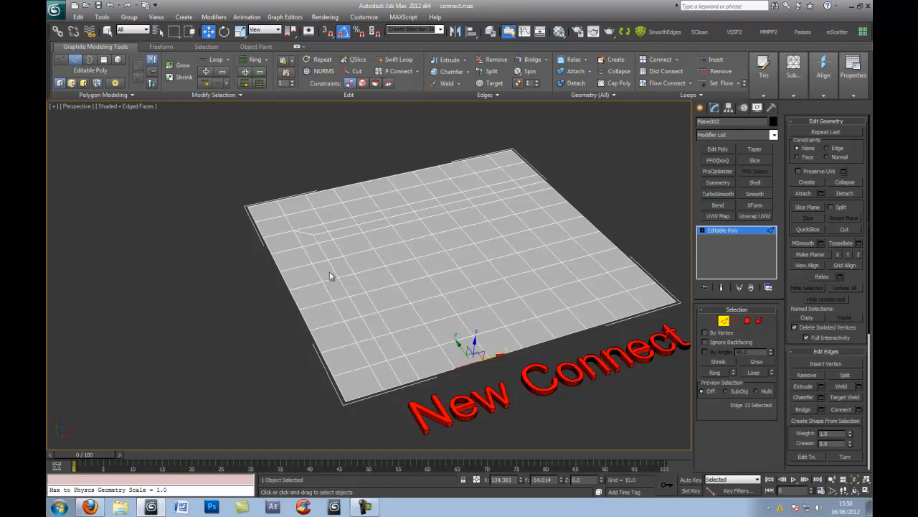
{"action": "mouse_move", "coordinate": [497, 196]}
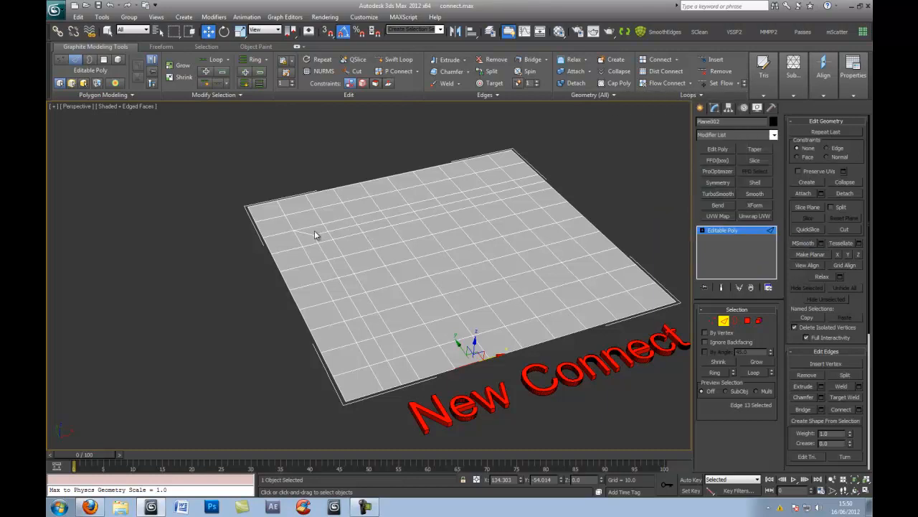
{"action": "mouse_move", "coordinate": [572, 188]}
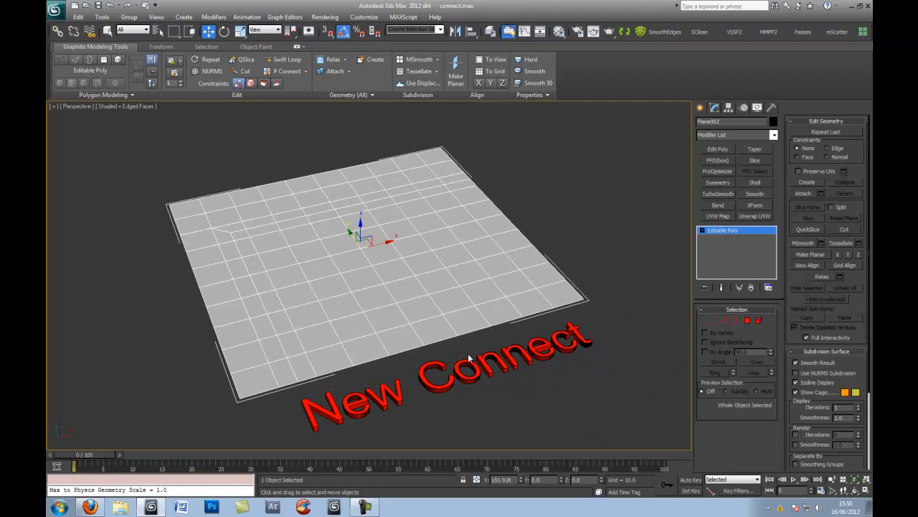
{"action": "mouse_move", "coordinate": [462, 387]}
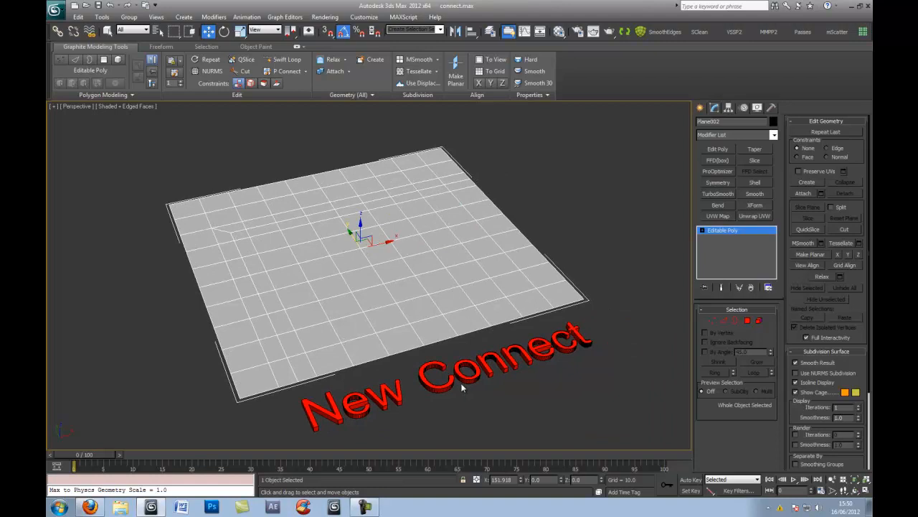
{"action": "mouse_move", "coordinate": [288, 94]}
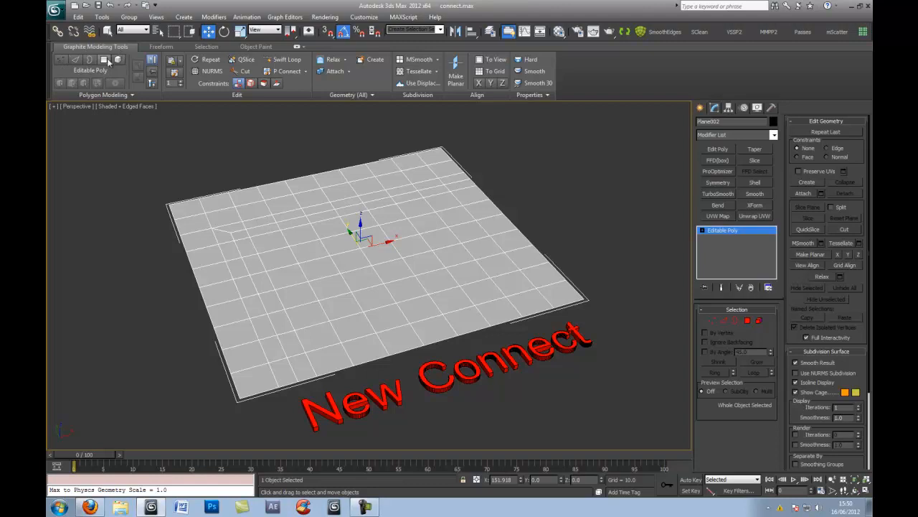
{"action": "mouse_move", "coordinate": [494, 111]}
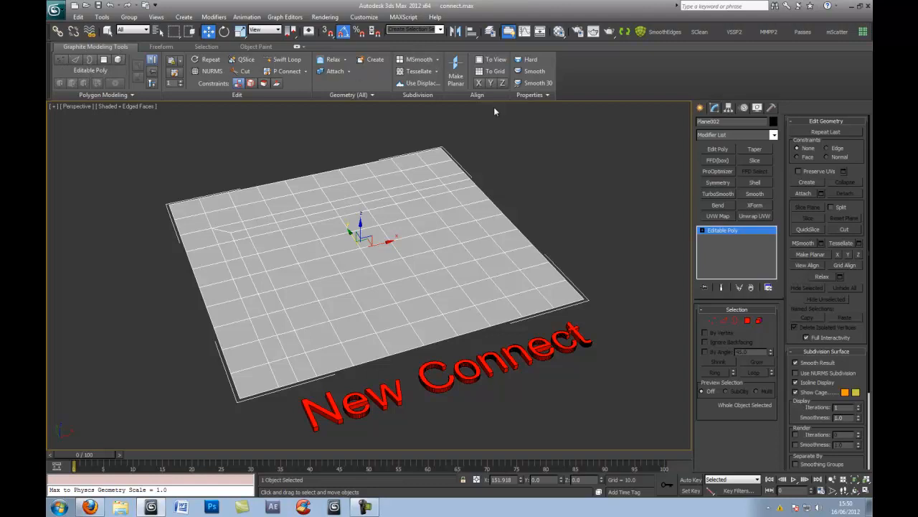
{"action": "mouse_move", "coordinate": [533, 95]}
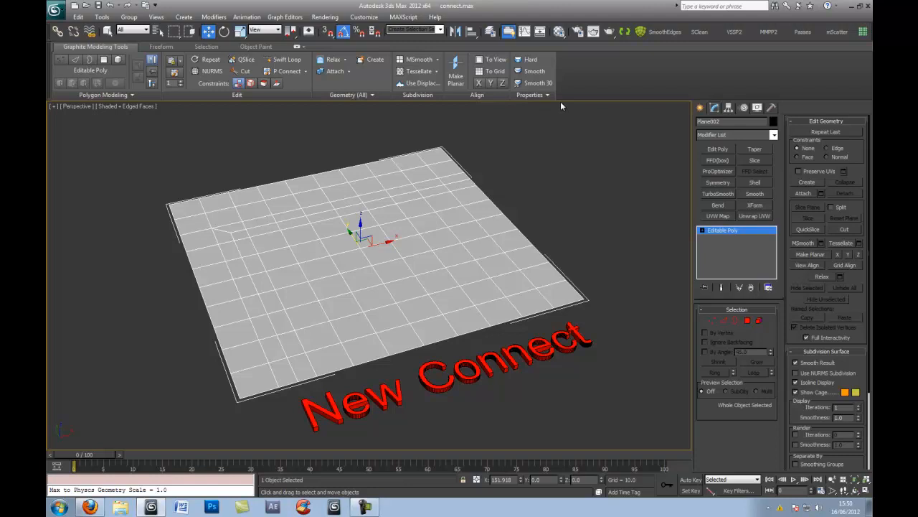
{"action": "mouse_move", "coordinate": [454, 215]}
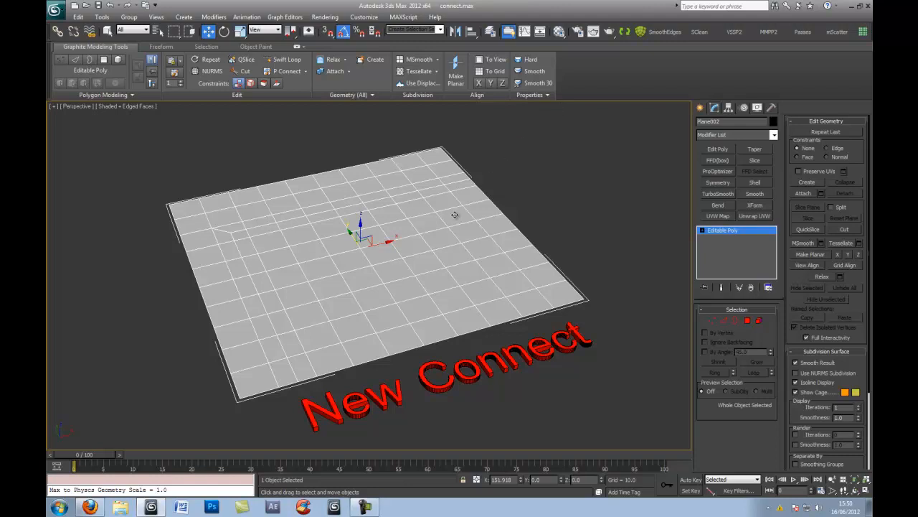
{"action": "mouse_move", "coordinate": [224, 231]}
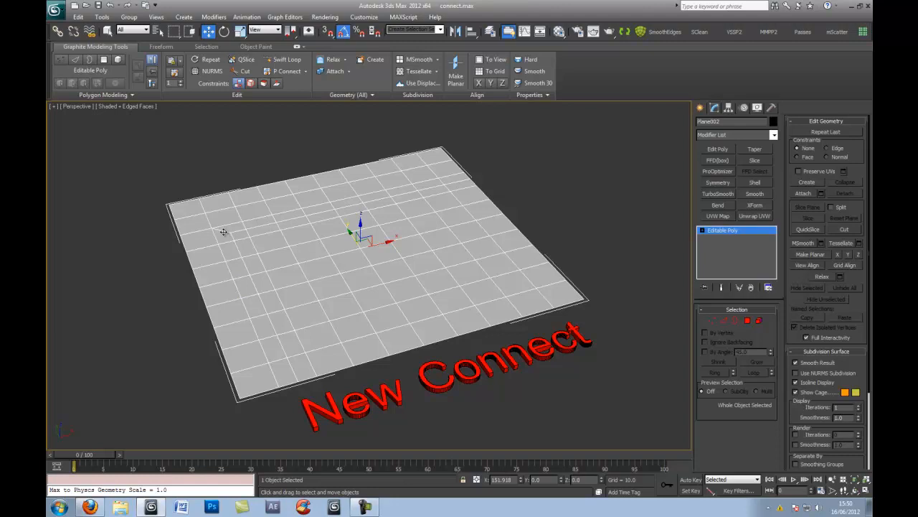
{"action": "mouse_move", "coordinate": [307, 383]}
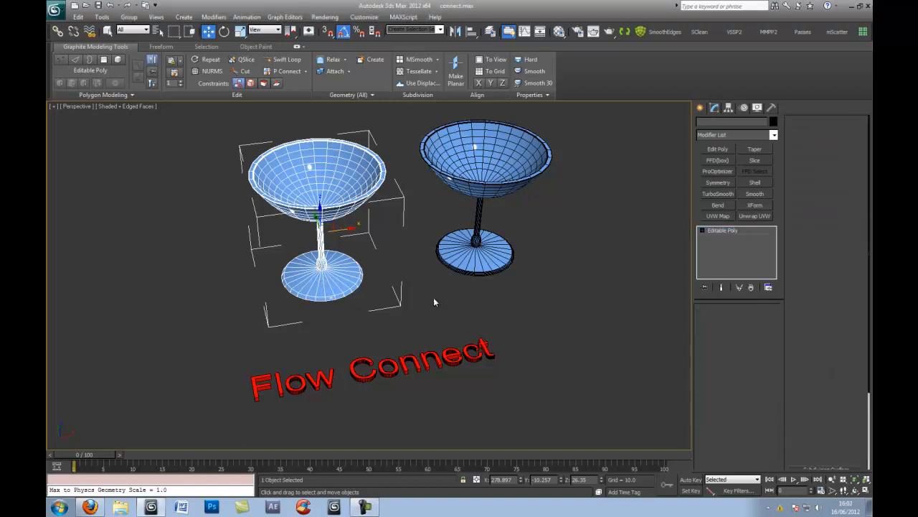
Open the left glass's Editable Poly and enter Edge sub-object mode
{"action": "left_click", "coordinate": [722, 230]}
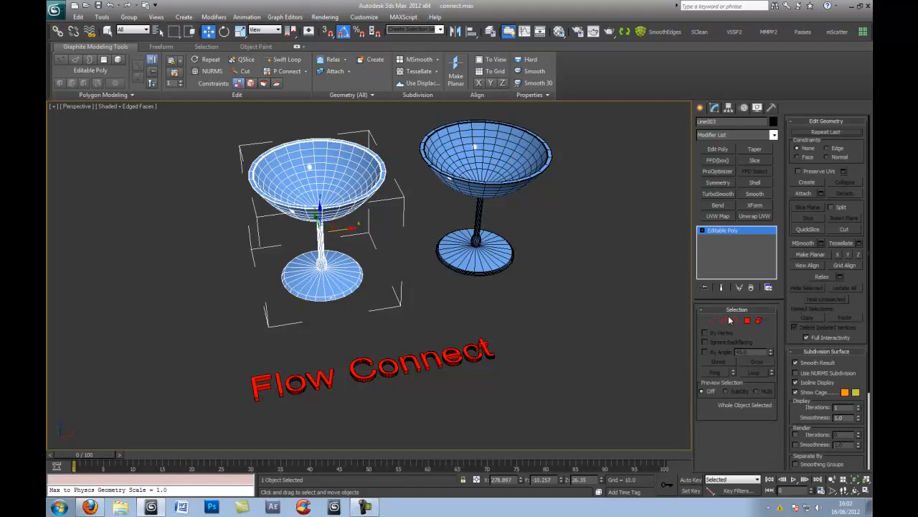
{"action": "left_click", "coordinate": [735, 321]}
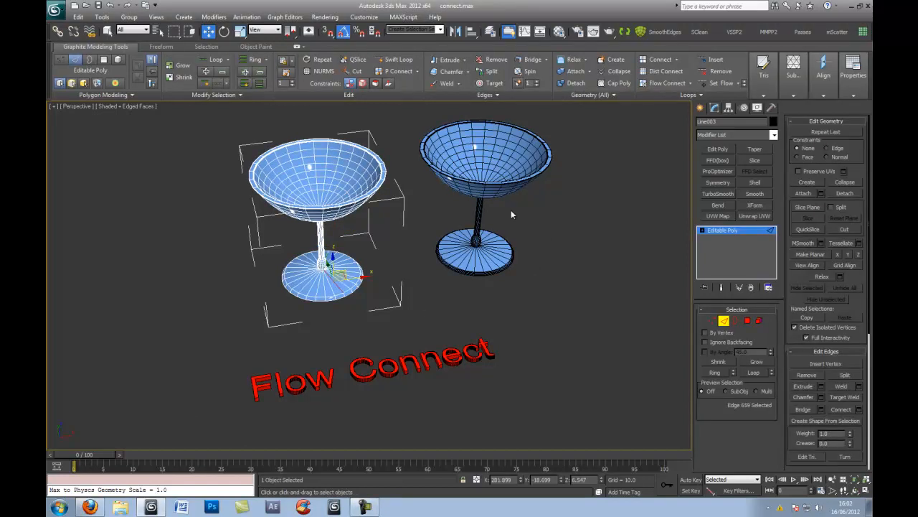
{"action": "mouse_move", "coordinate": [667, 83]}
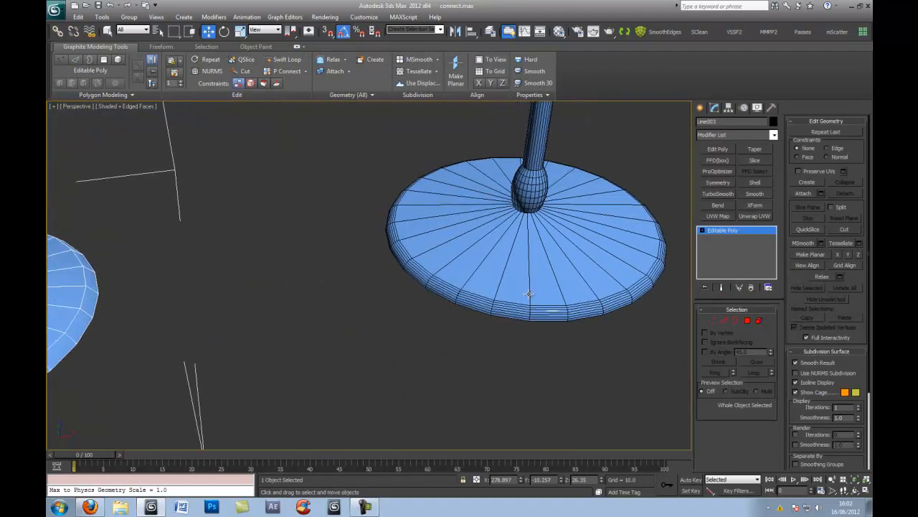
Turn on Edged Faces with F4 and orbit around the right glass base
{"action": "left_click_drag", "start_coordinate": [529, 294], "coordinate": [390, 309]}
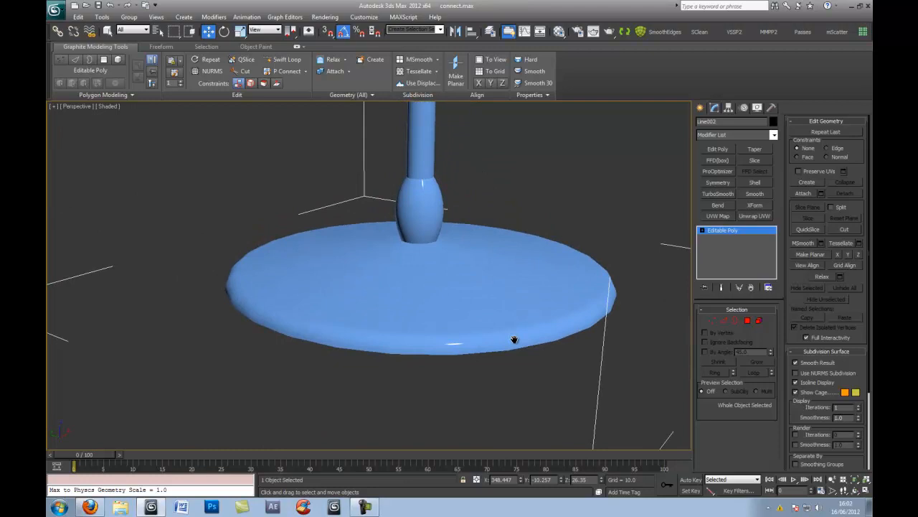
{"action": "key", "text": "F4"}
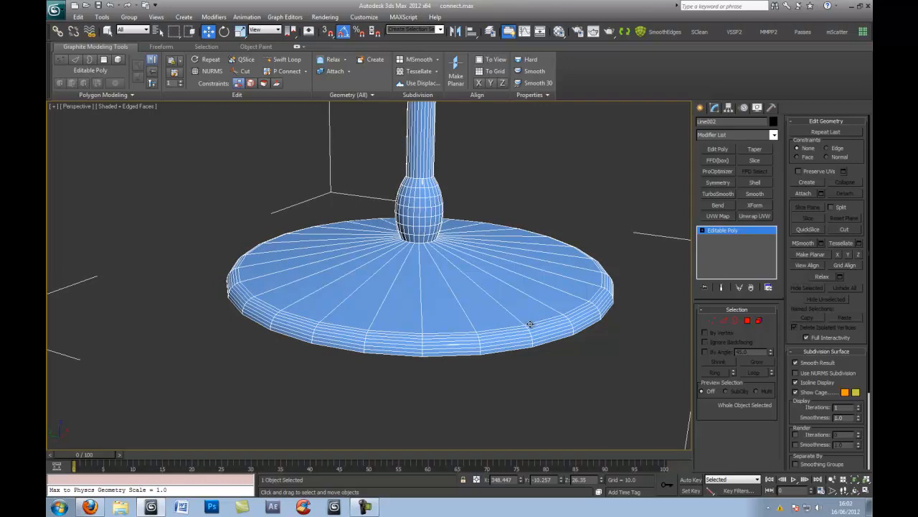
{"action": "mouse_move", "coordinate": [527, 329]}
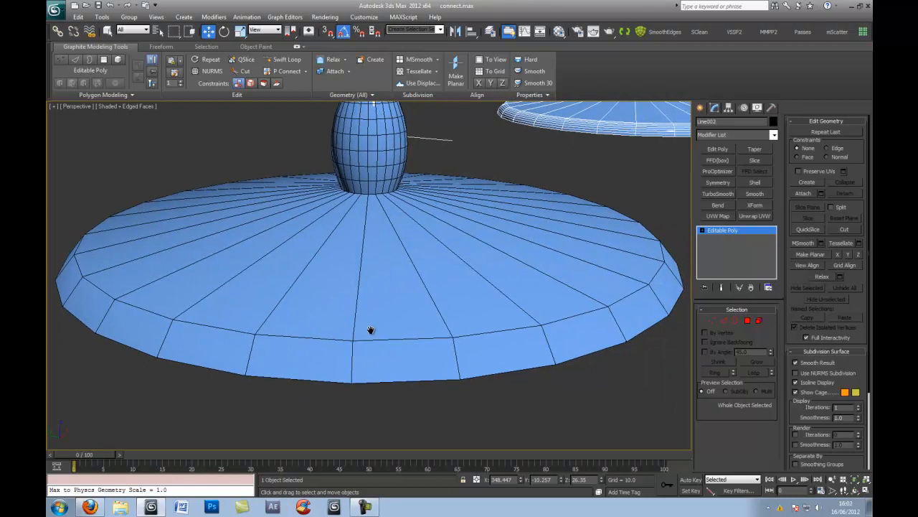
{"action": "left_click_drag", "start_coordinate": [371, 330], "coordinate": [486, 317]}
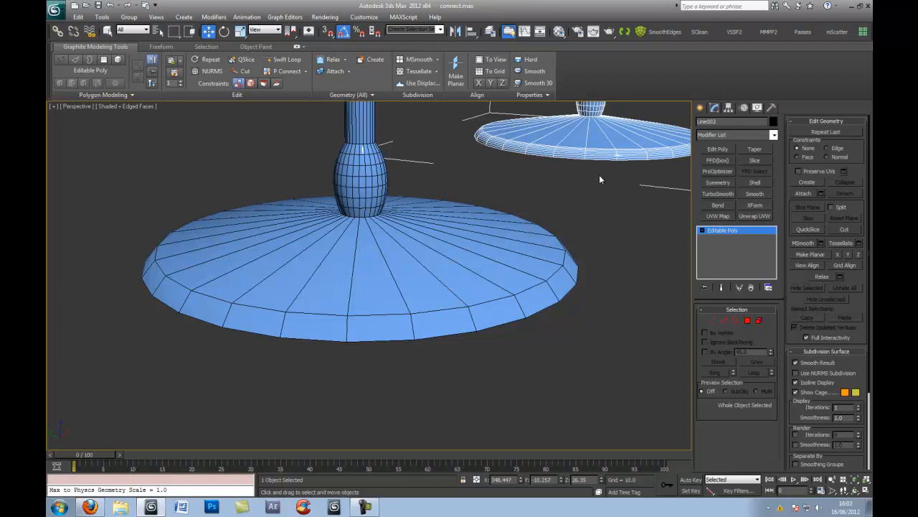
{"action": "left_click", "coordinate": [725, 321]}
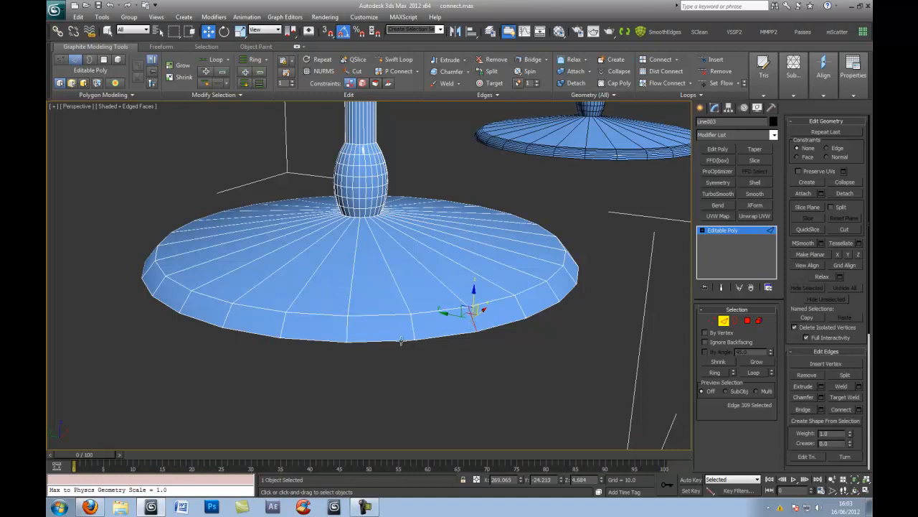
{"action": "mouse_move", "coordinate": [415, 331]}
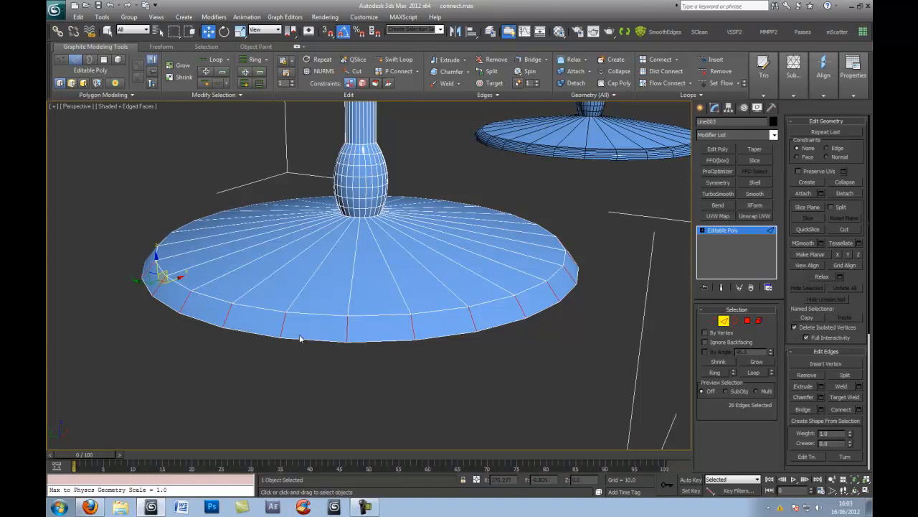
{"action": "mouse_move", "coordinate": [719, 387]}
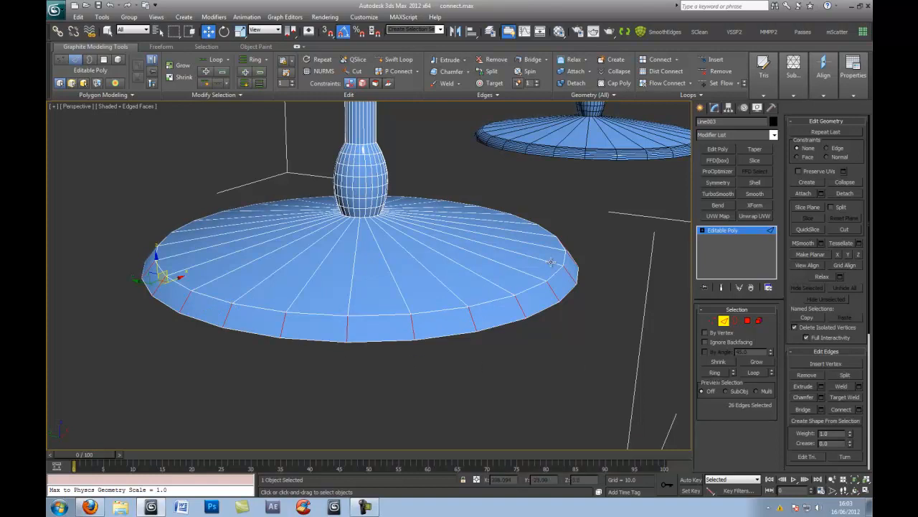
{"action": "mouse_move", "coordinate": [667, 82]}
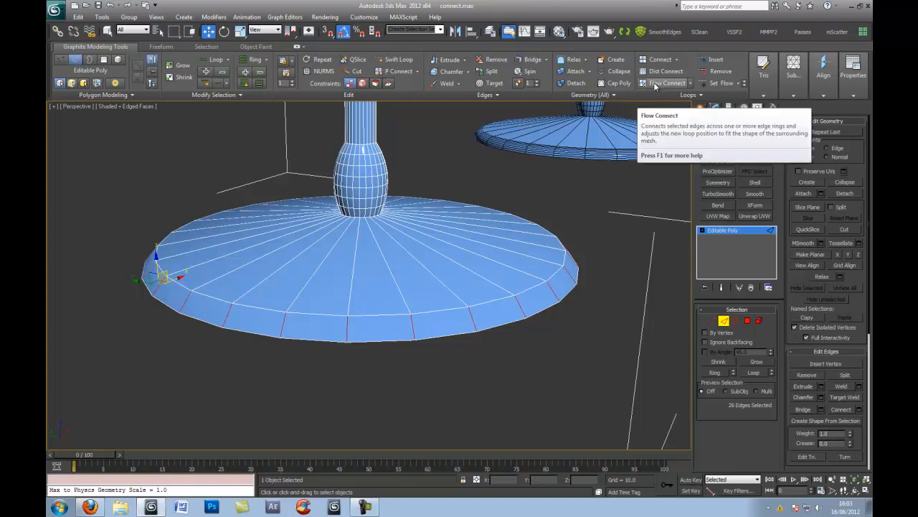
{"action": "mouse_move", "coordinate": [667, 83]}
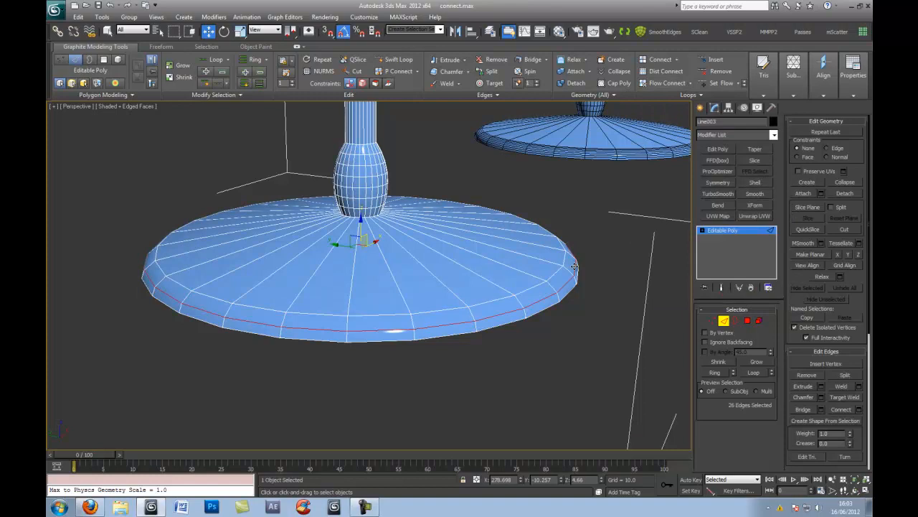
{"action": "mouse_move", "coordinate": [211, 321]}
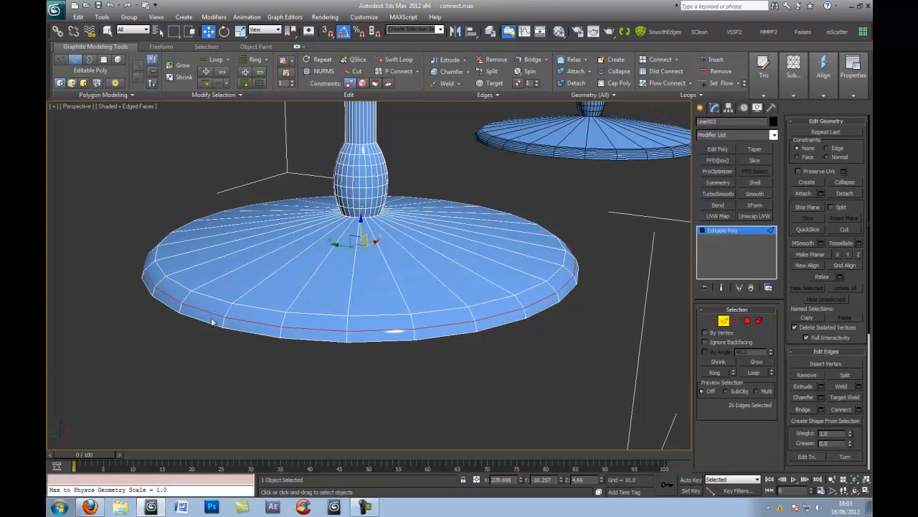
{"action": "mouse_move", "coordinate": [493, 306]}
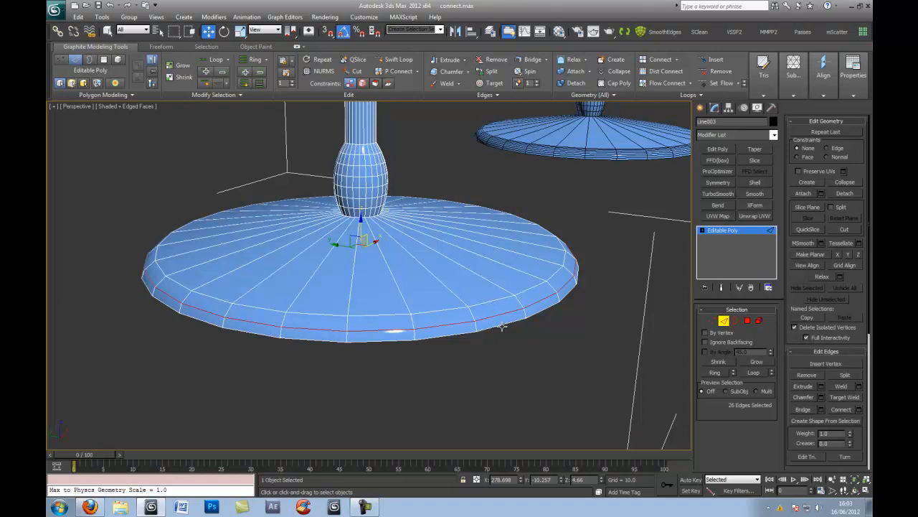
{"action": "mouse_move", "coordinate": [211, 321]}
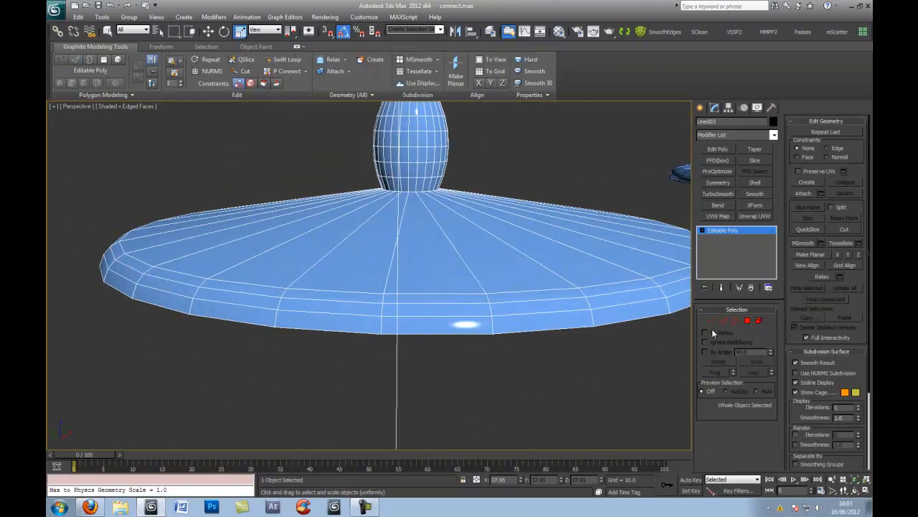
Ring-select the rim edges on the right glass base, then exit Edge mode
{"action": "left_click", "coordinate": [736, 320]}
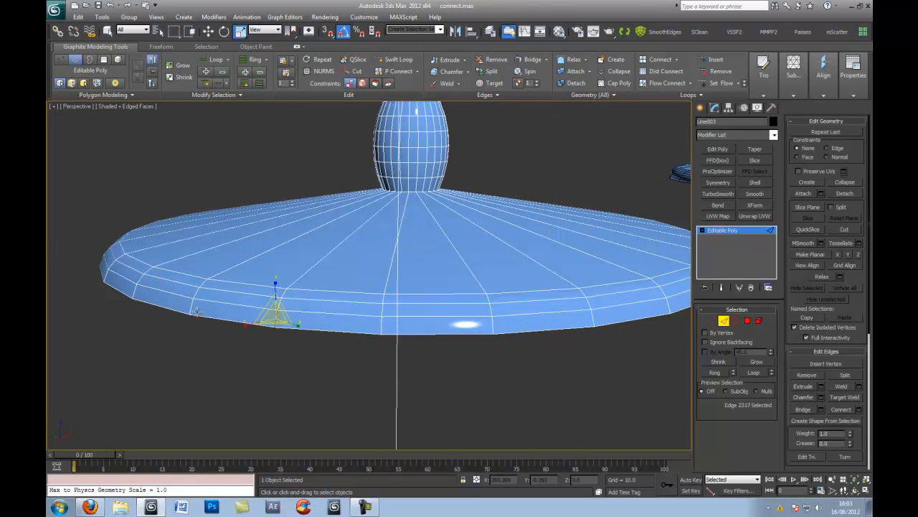
{"action": "left_click", "coordinate": [665, 83]}
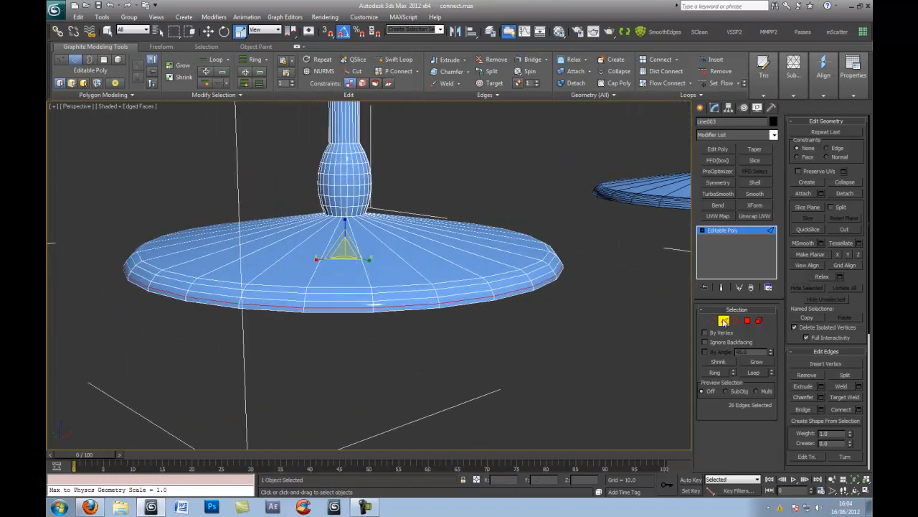
{"action": "left_click", "coordinate": [747, 320]}
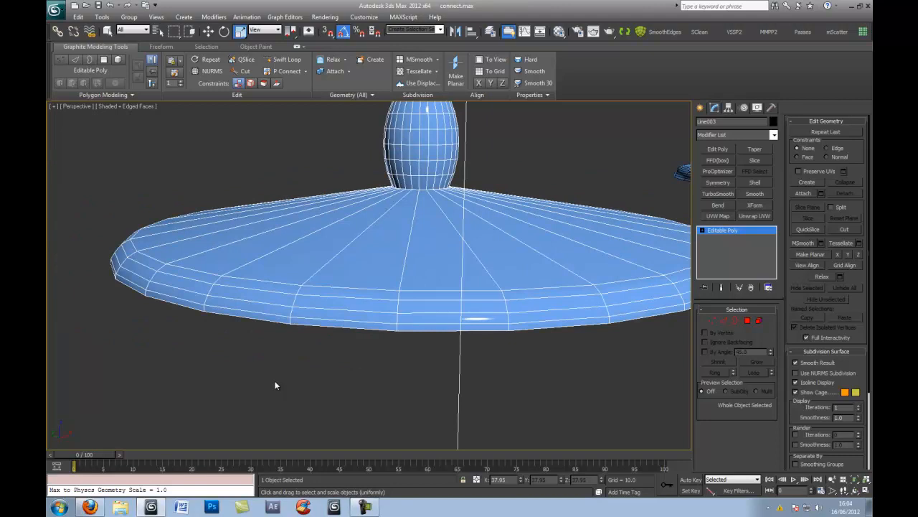
{"action": "mouse_move", "coordinate": [183, 326]}
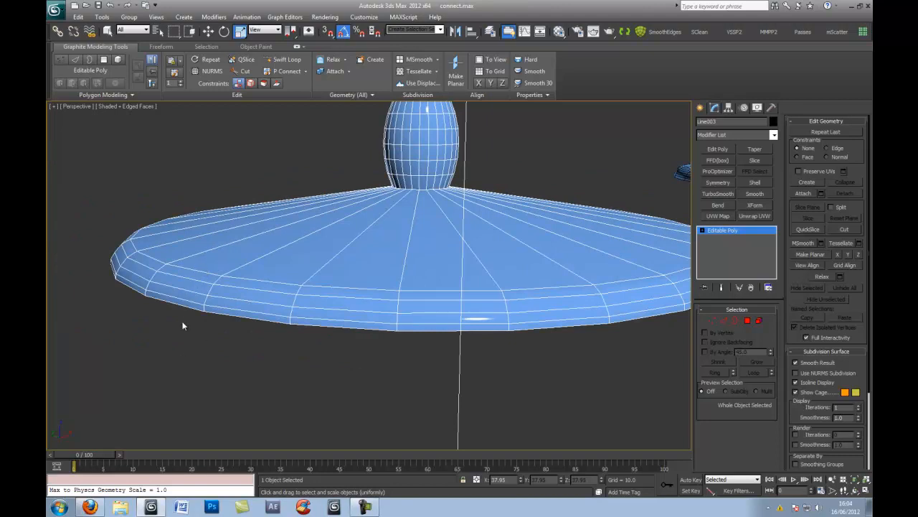
{"action": "mouse_move", "coordinate": [179, 323]}
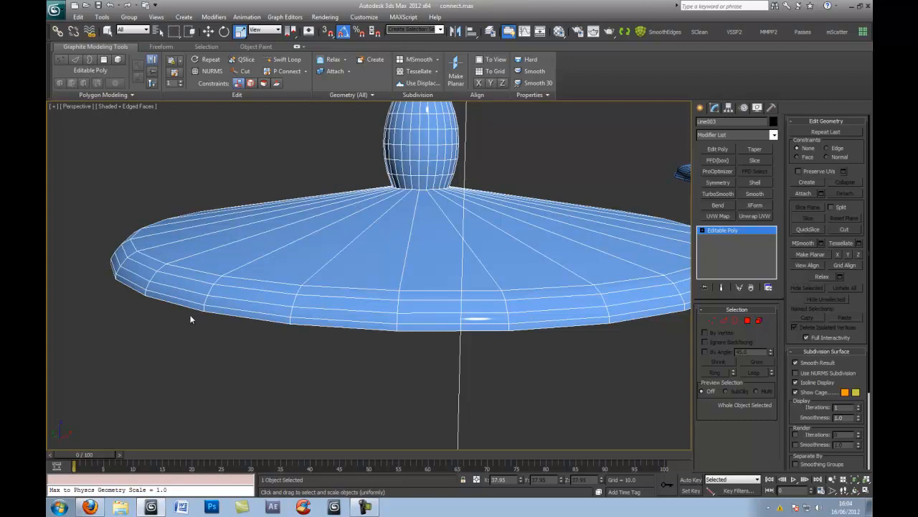
{"action": "mouse_move", "coordinate": [297, 386]}
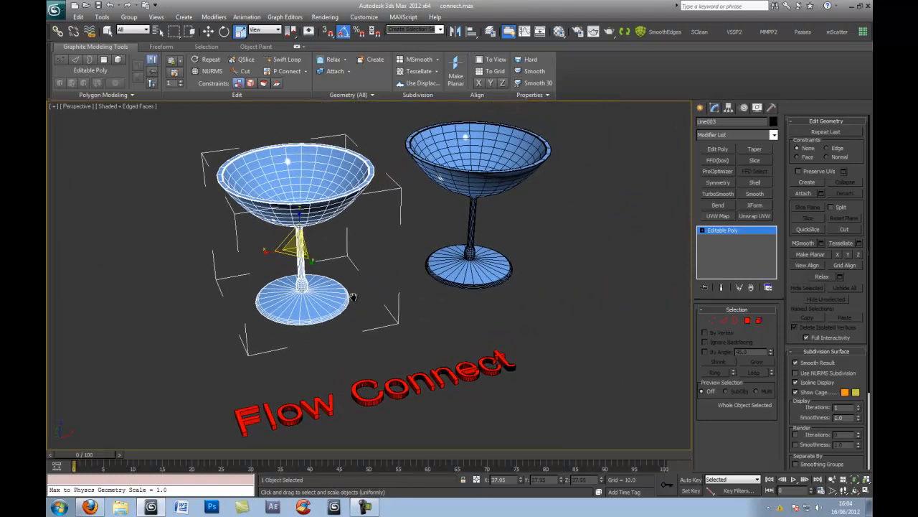
{"action": "mouse_move", "coordinate": [336, 342]}
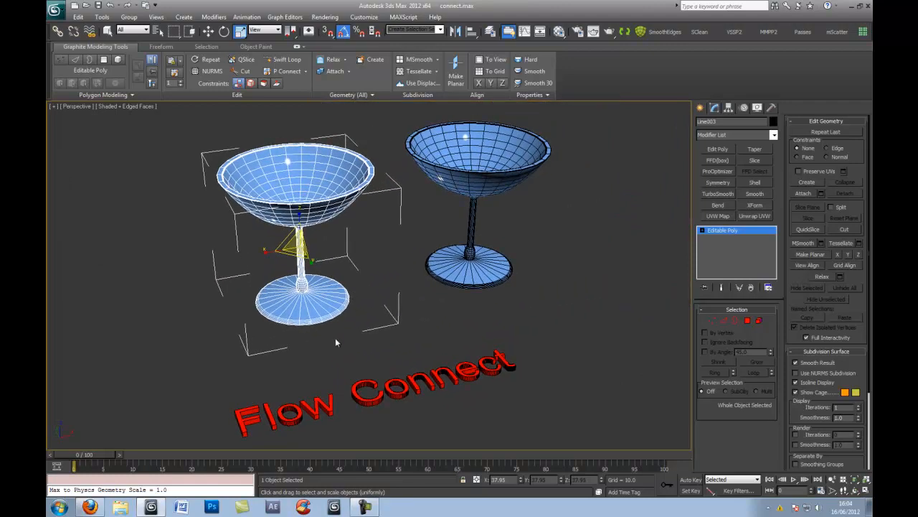